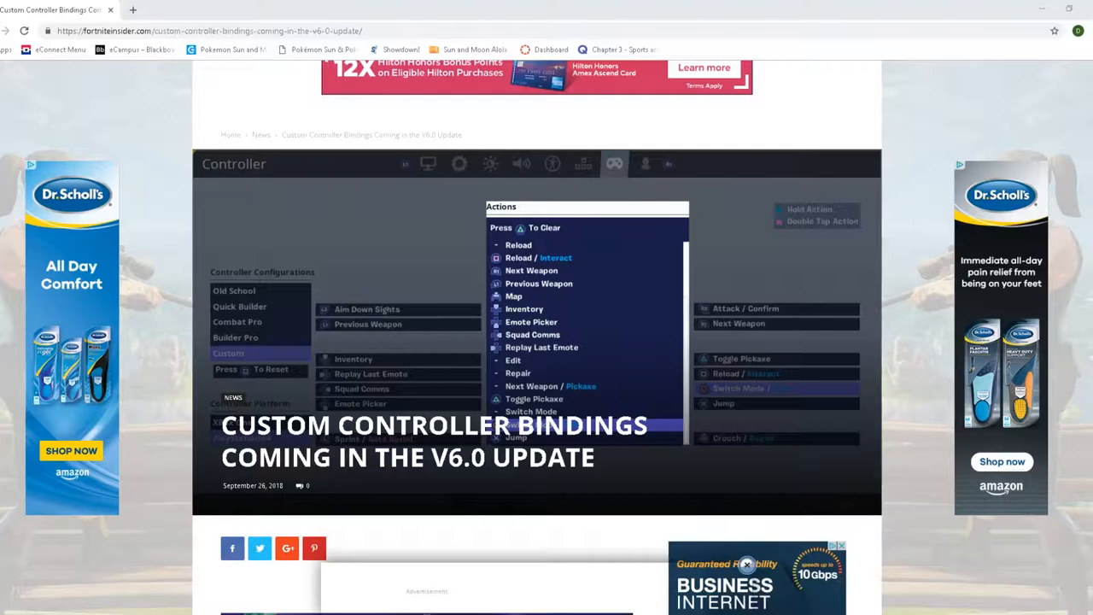
{"action": "scroll", "scroll_direction": "up", "scroll_amount": 3}
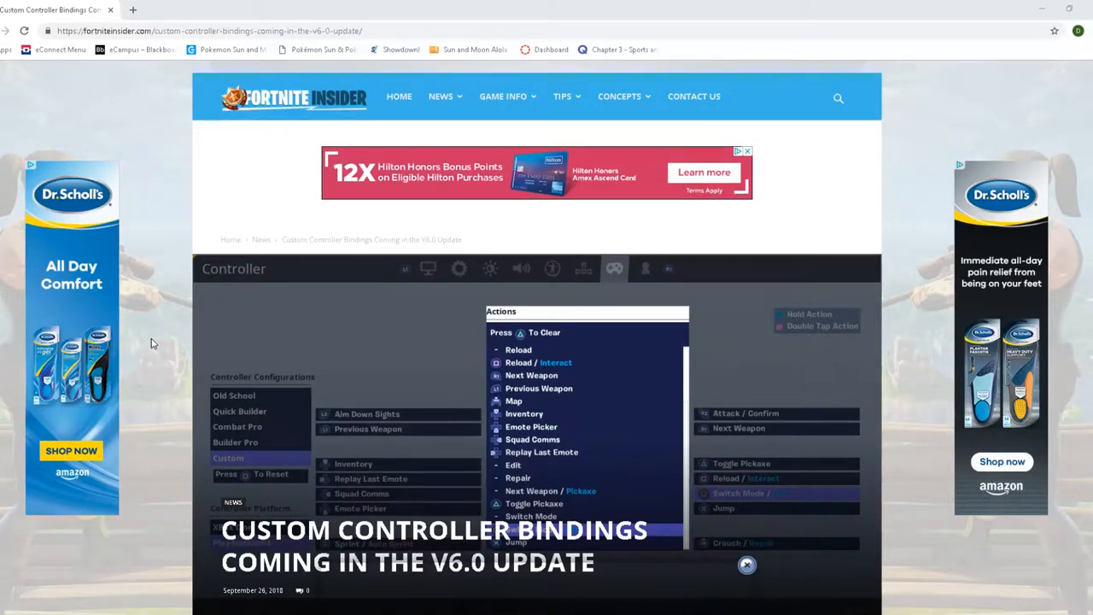
{"action": "scroll", "scroll_direction": "down", "scroll_amount": 3}
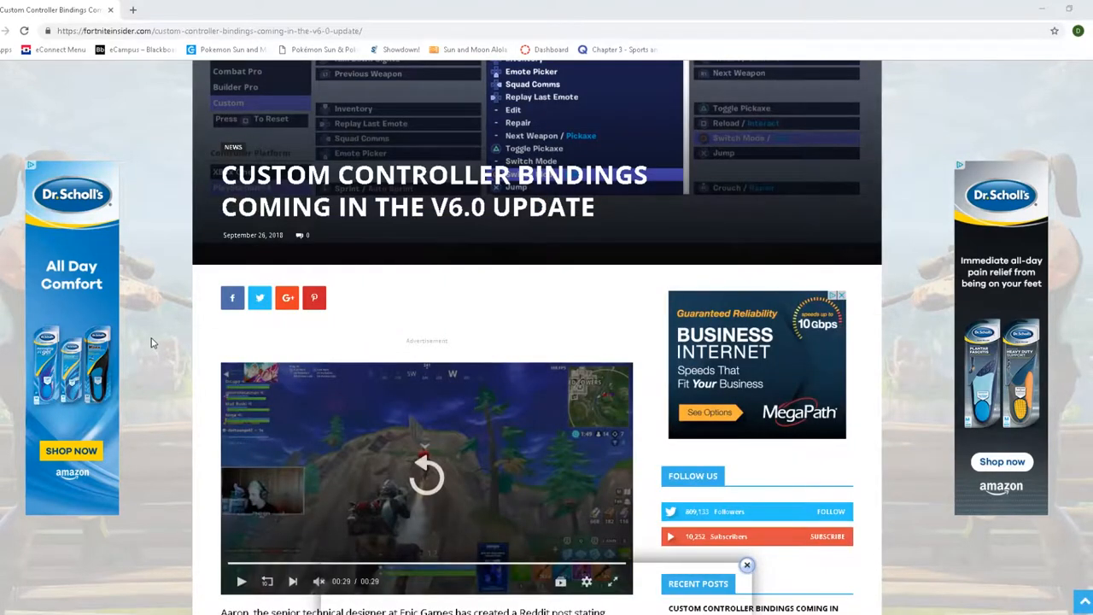
{"action": "scroll", "scroll_direction": "up", "scroll_amount": 3}
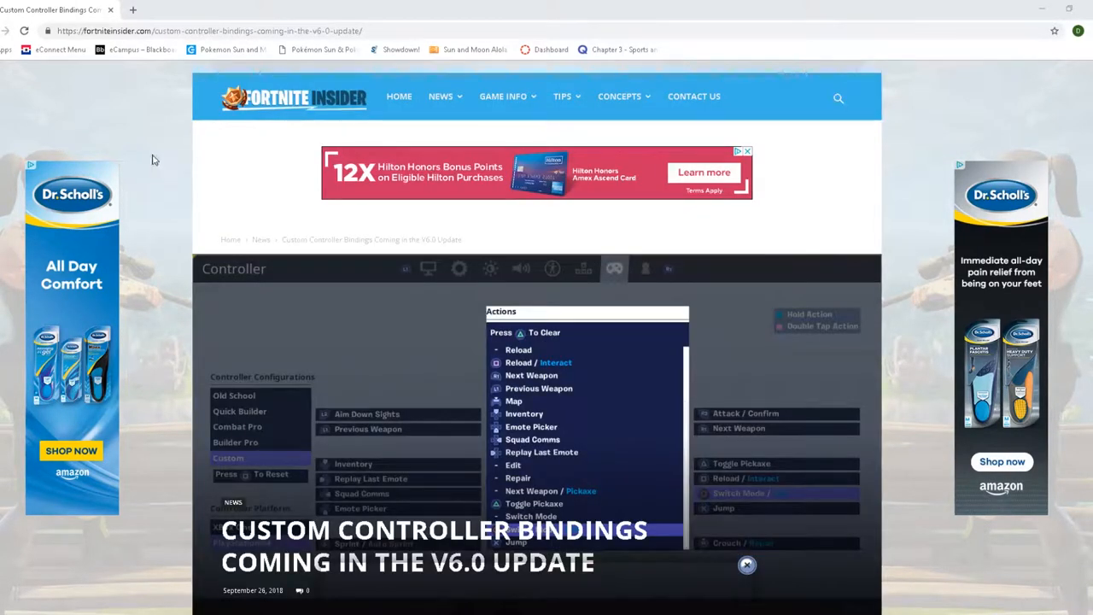
{"action": "scroll", "scroll_direction": "down", "scroll_amount": 3}
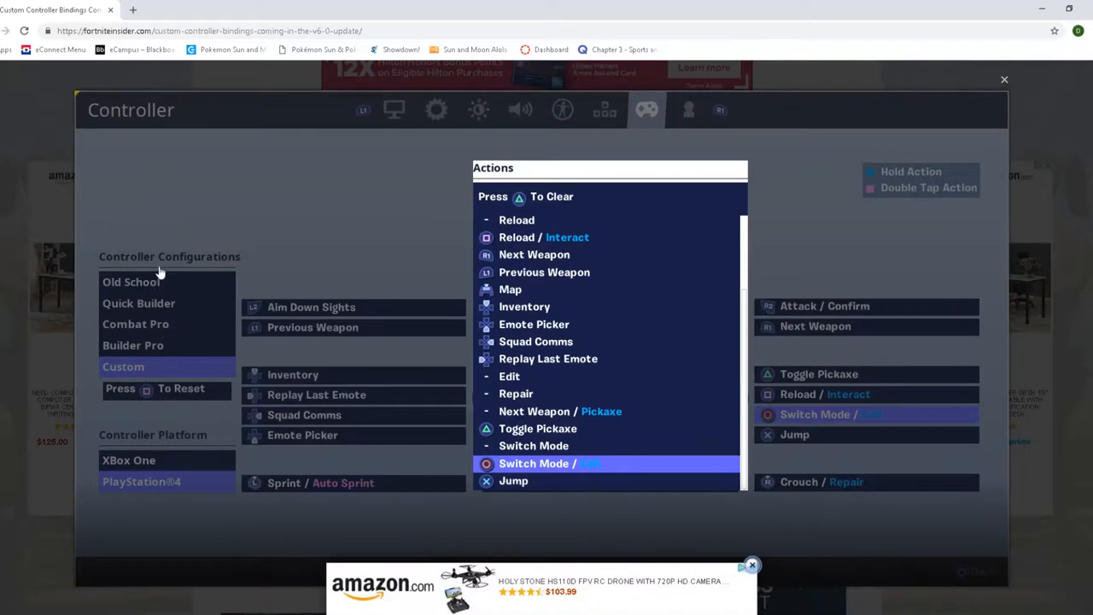
{"action": "mouse_move", "coordinate": [124, 401]}
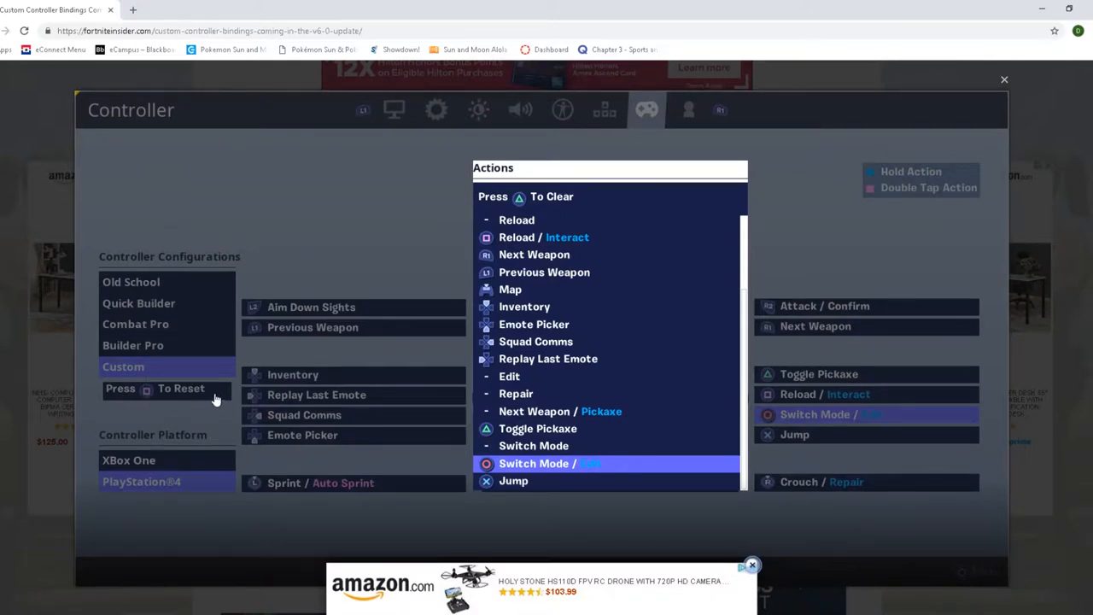
{"action": "mouse_move", "coordinate": [613, 345]}
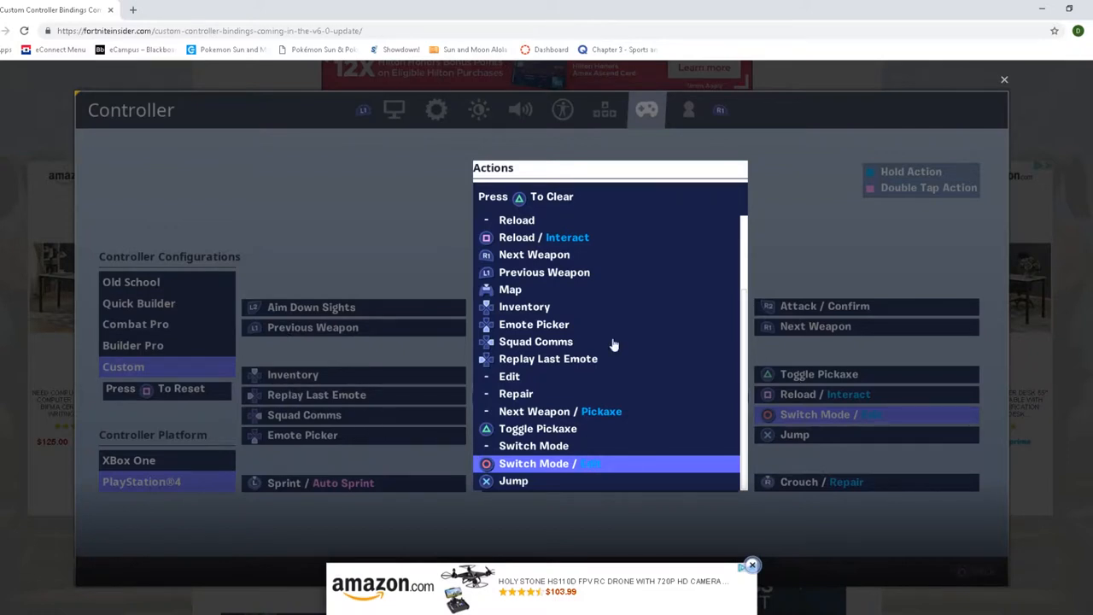
{"action": "mouse_move", "coordinate": [870, 165]}
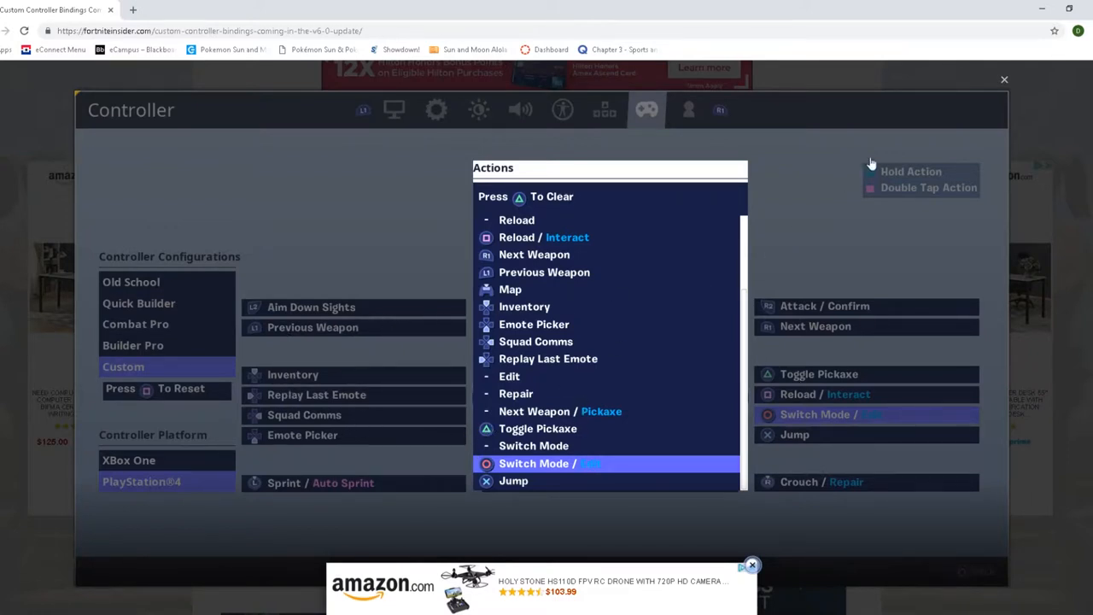
{"action": "mouse_move", "coordinate": [456, 425]}
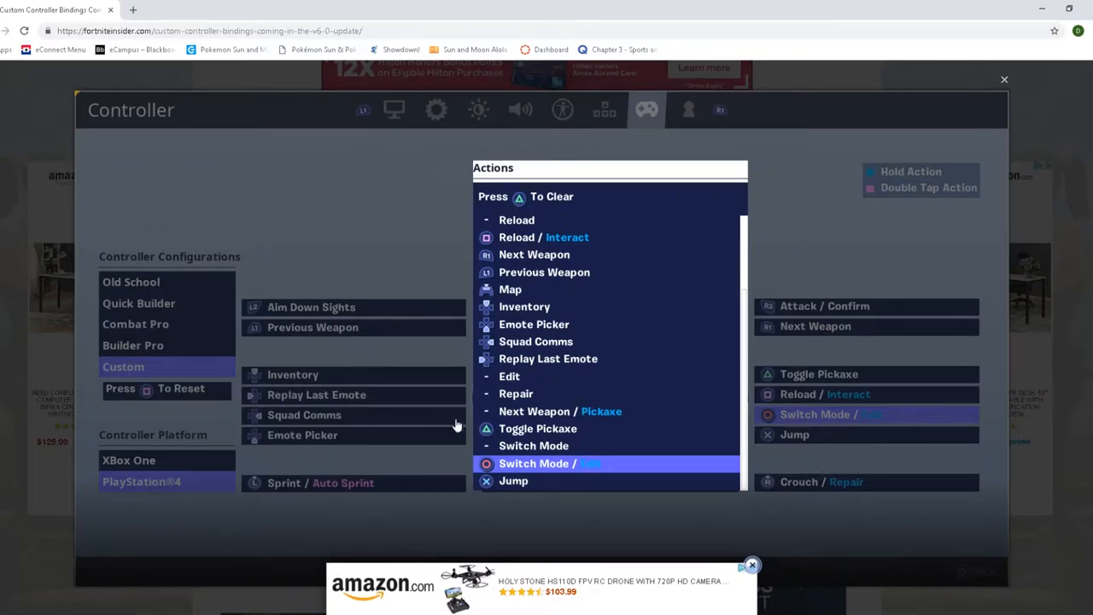
{"action": "mouse_move", "coordinate": [436, 440]}
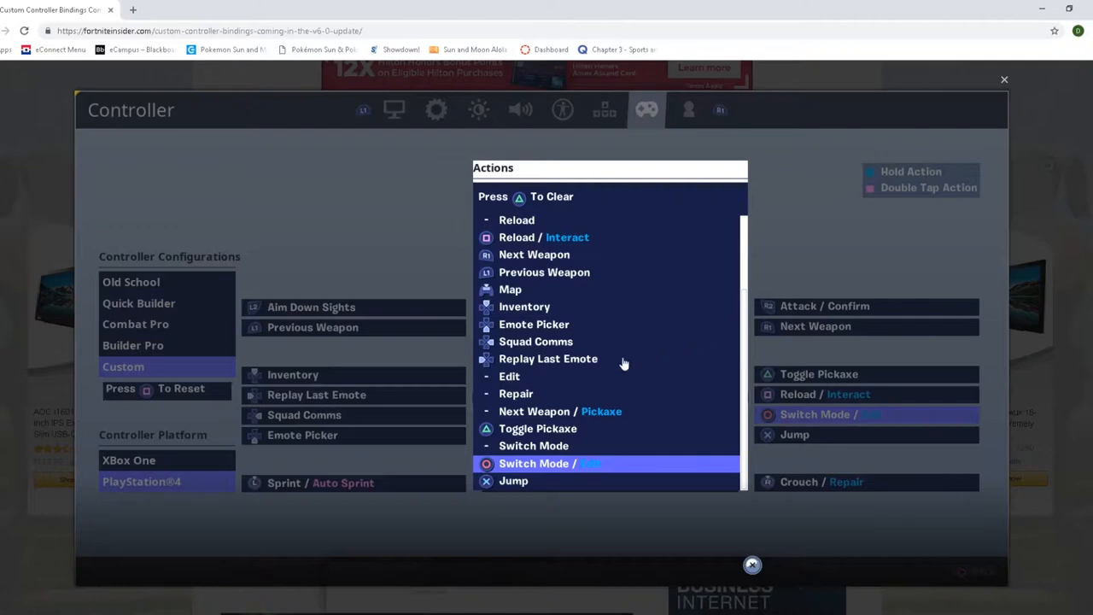
{"action": "mouse_move", "coordinate": [912, 192]}
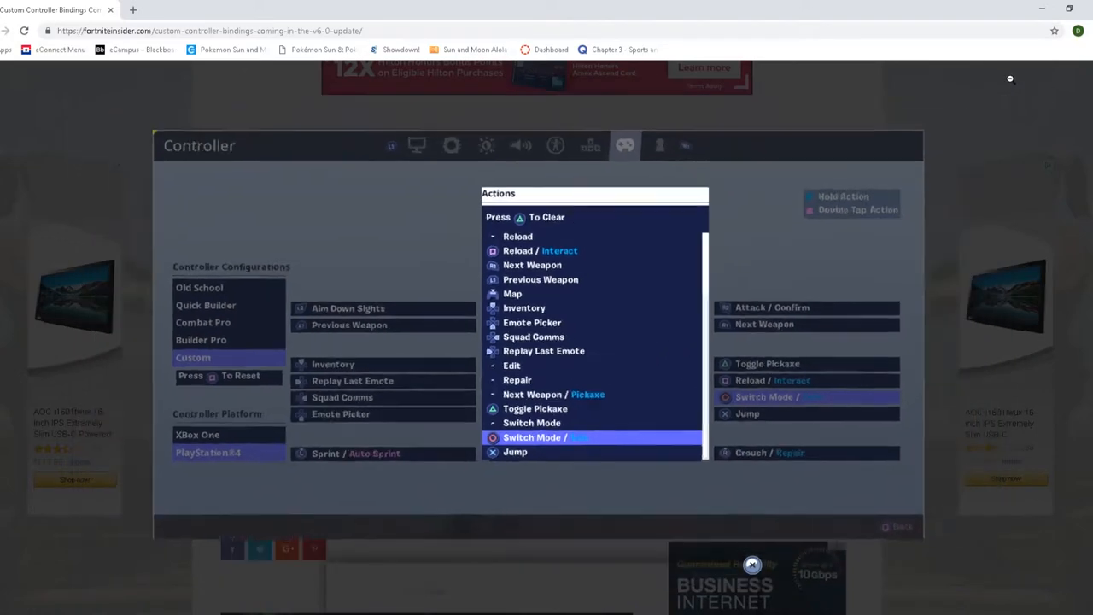
{"action": "scroll", "scroll_direction": "down", "scroll_amount": 3}
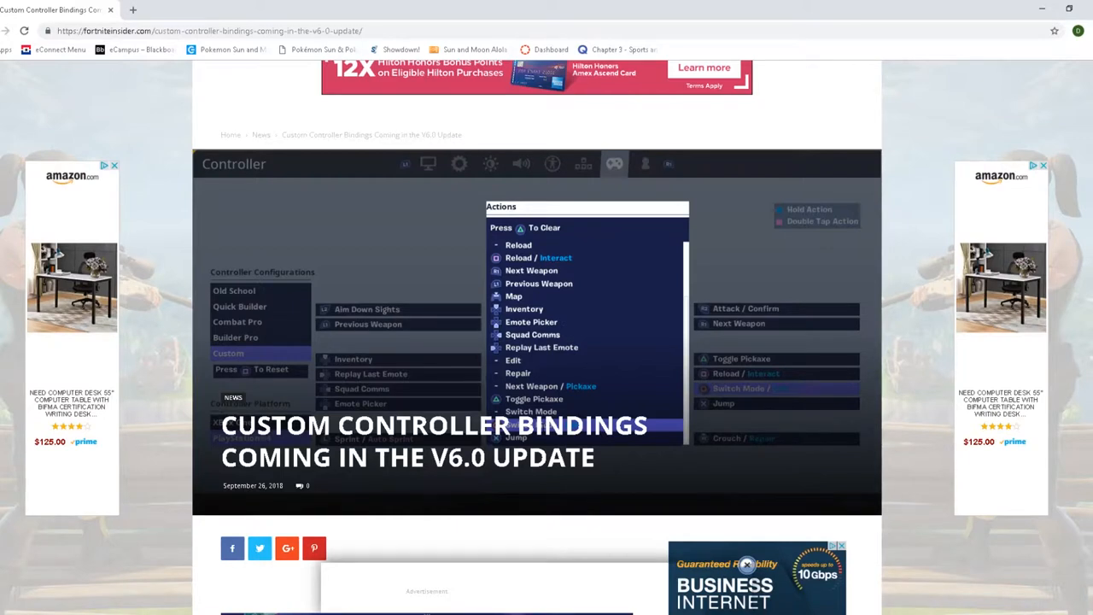
{"action": "mouse_move", "coordinate": [606, 400]}
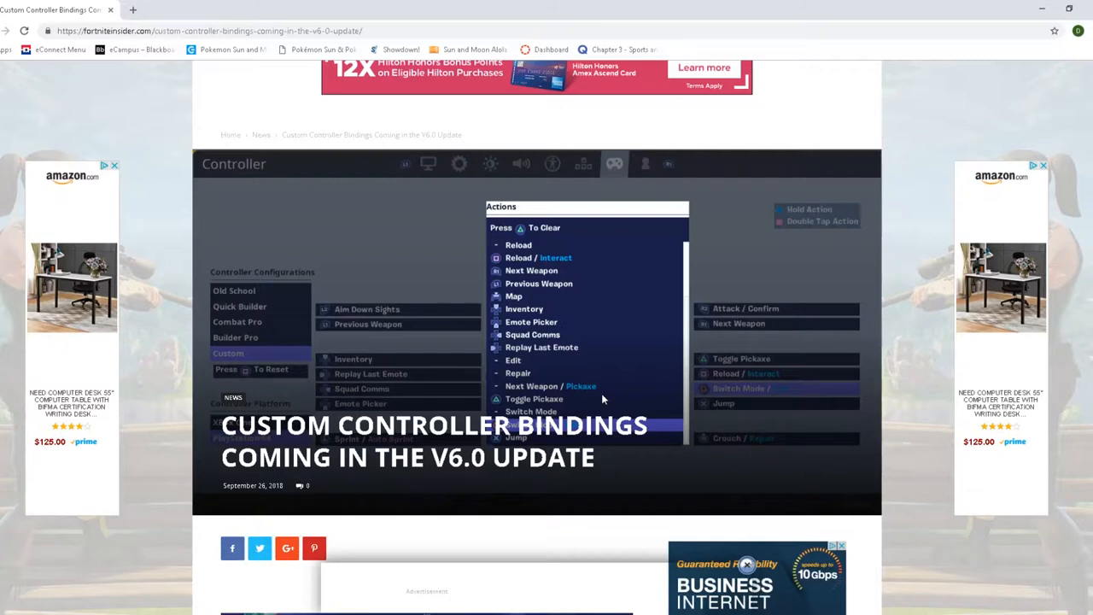
{"action": "mouse_move", "coordinate": [155, 391]}
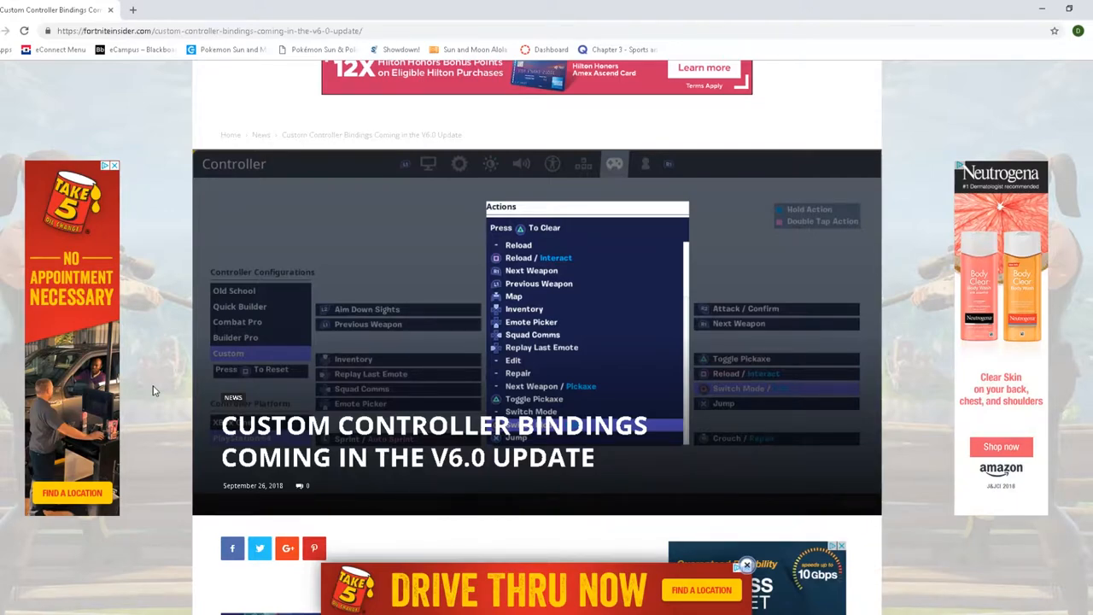
{"action": "scroll", "scroll_direction": "down", "scroll_amount": 3}
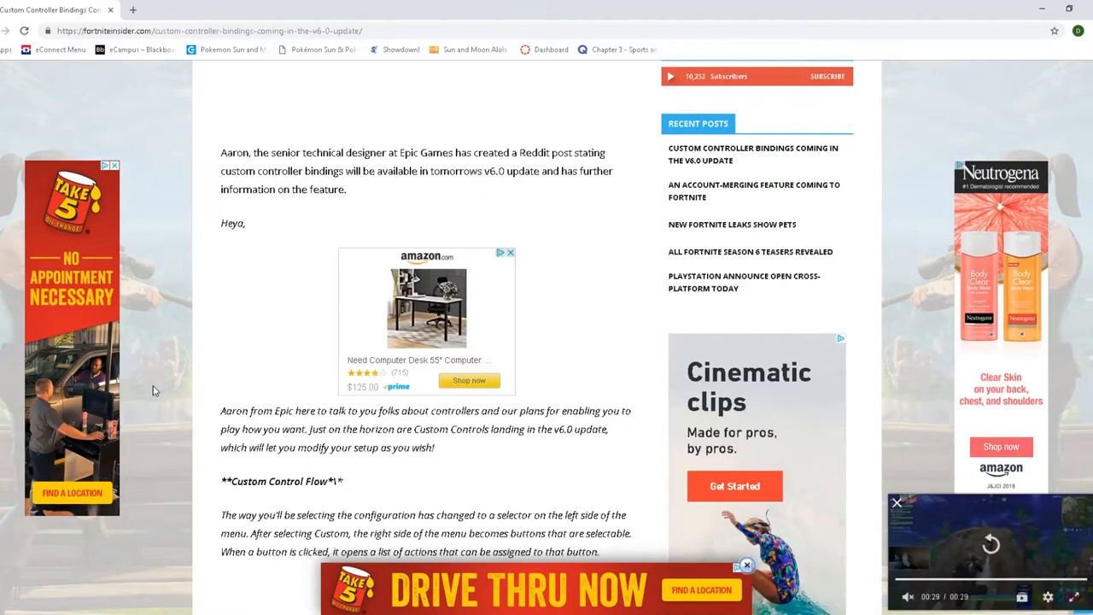
{"action": "scroll", "scroll_direction": "down", "scroll_amount": 3}
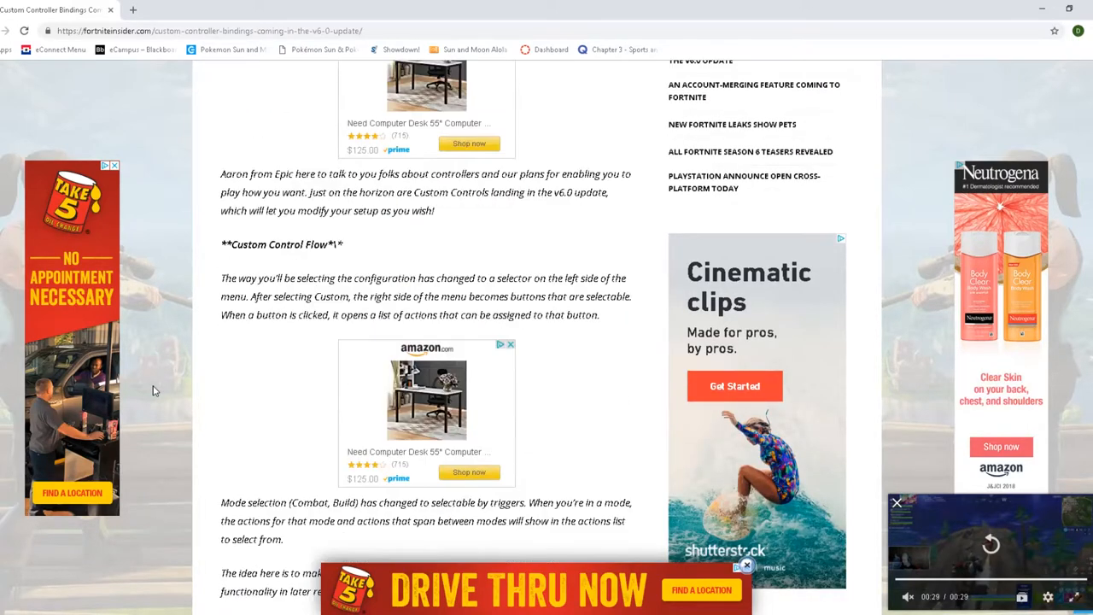
{"action": "scroll", "scroll_direction": "down", "scroll_amount": 3}
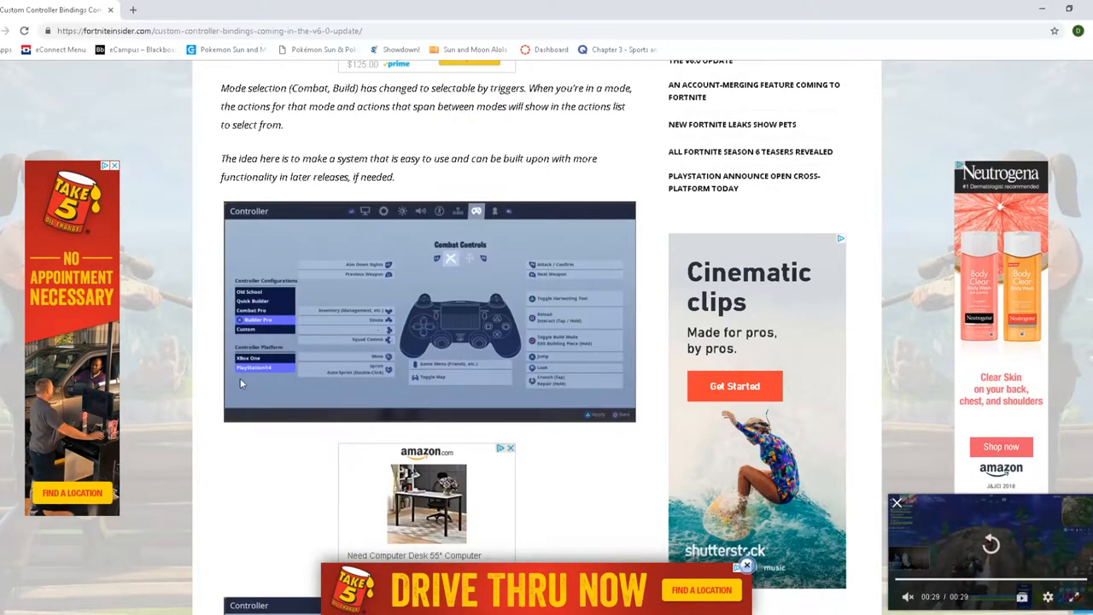
{"action": "mouse_move", "coordinate": [213, 371]}
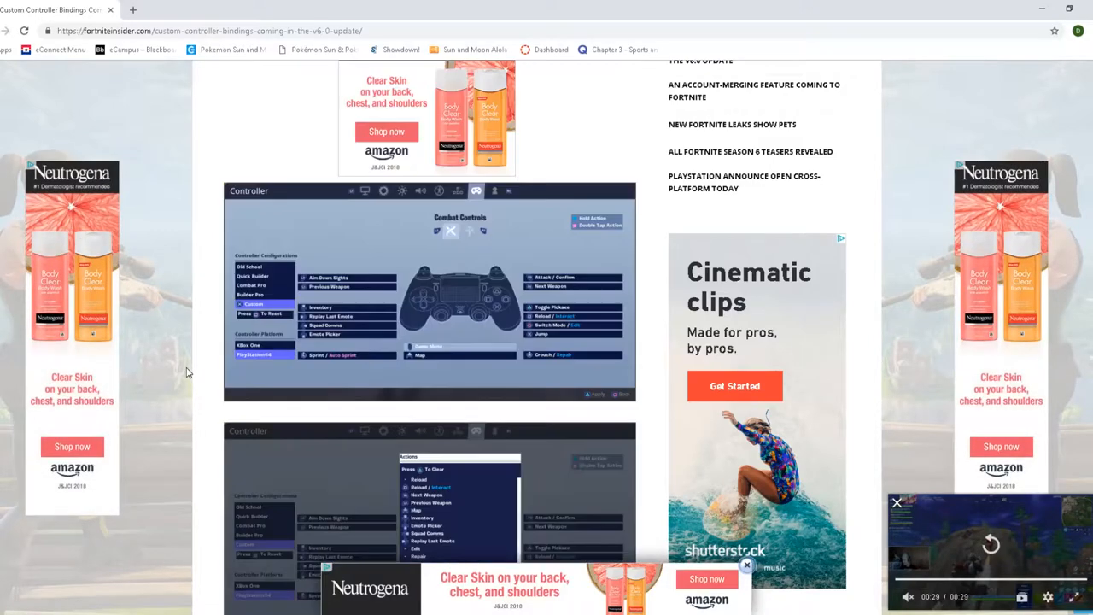
{"action": "scroll", "scroll_direction": "down", "scroll_amount": 3}
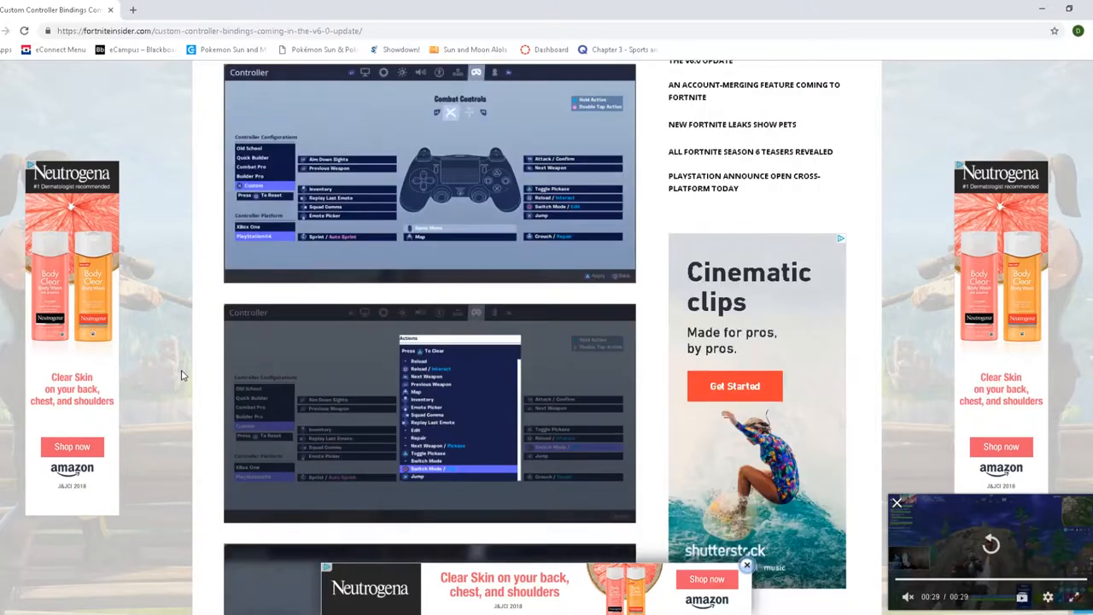
{"action": "scroll", "scroll_direction": "down", "scroll_amount": 3}
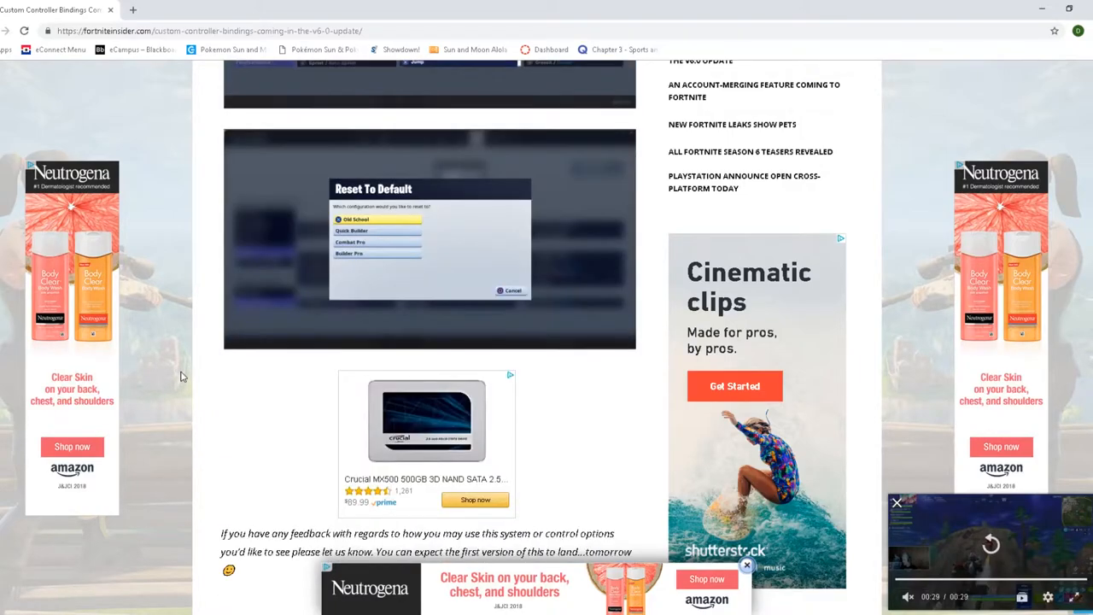
{"action": "scroll", "scroll_direction": "up", "scroll_amount": 3}
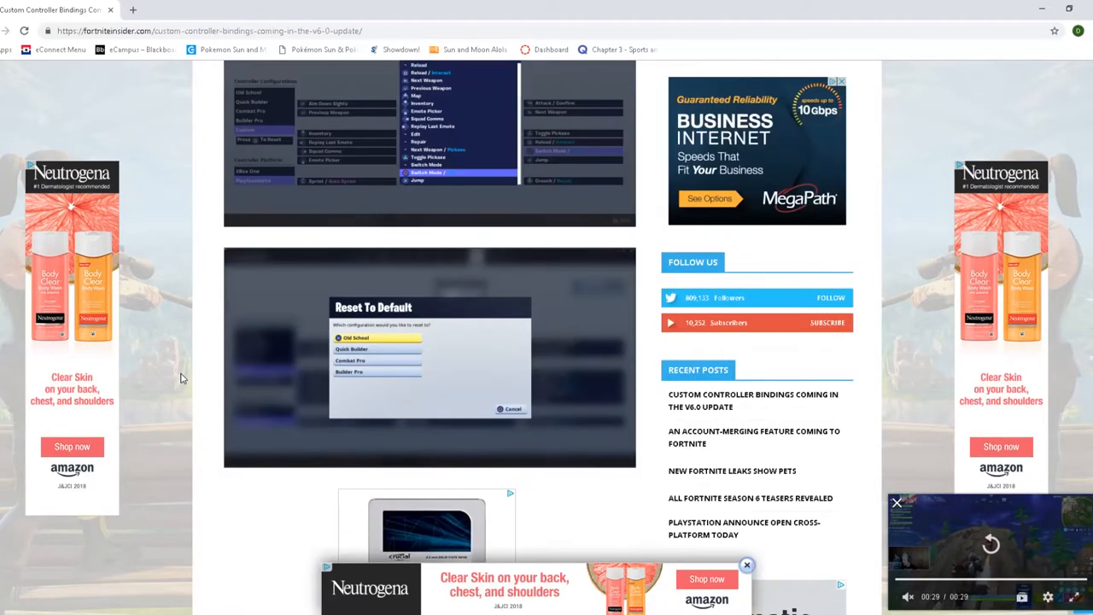
{"action": "scroll", "scroll_direction": "up", "scroll_amount": 3}
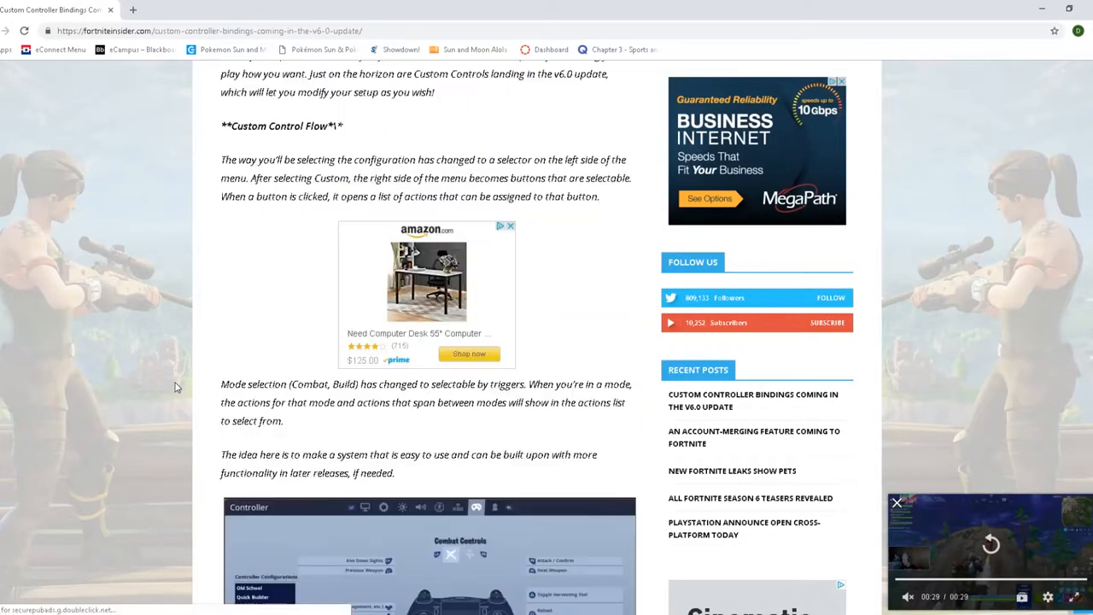
{"action": "scroll", "scroll_direction": "up", "scroll_amount": 3}
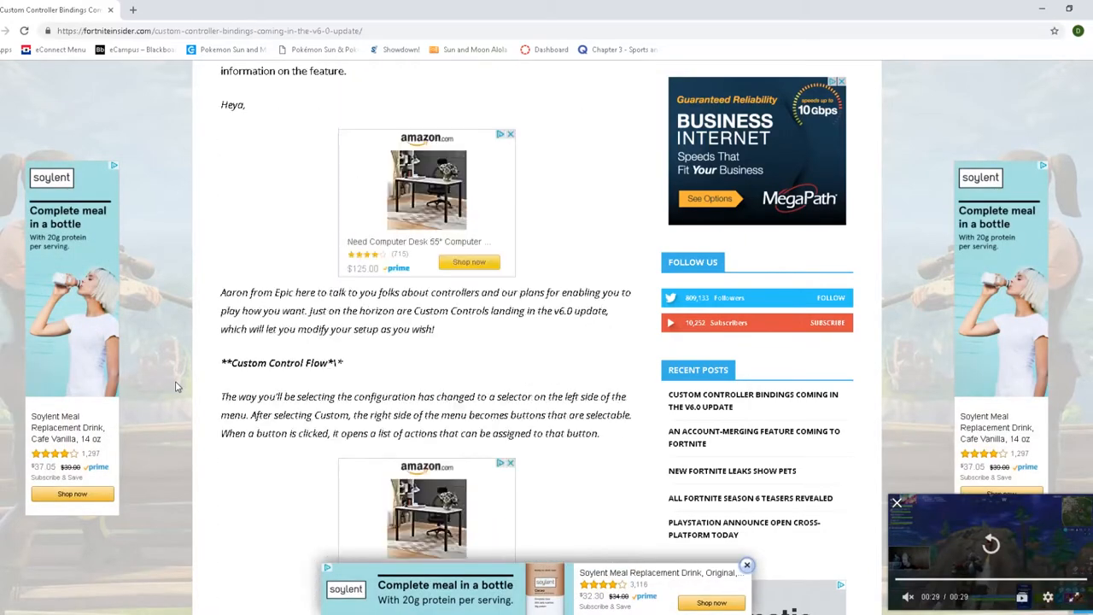